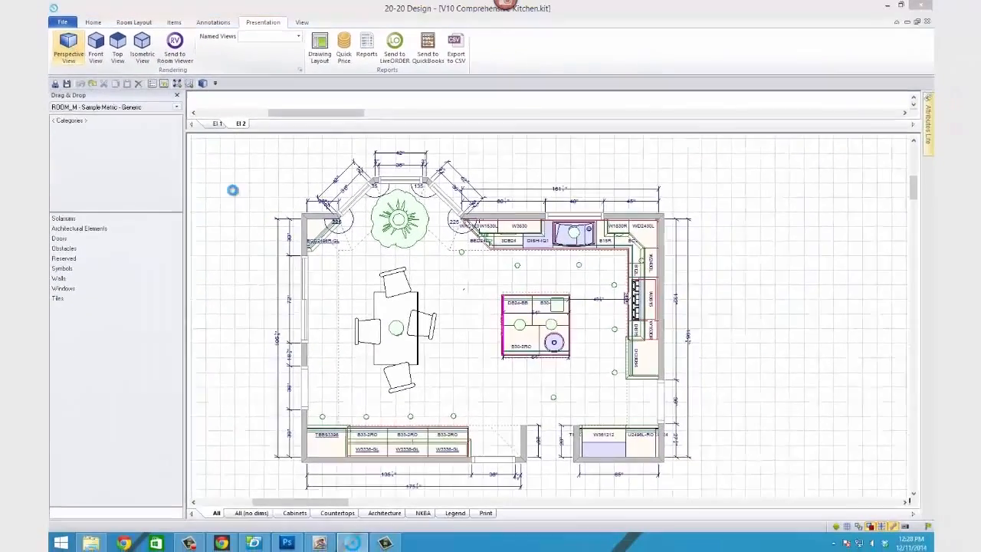
- Open the 20-20 Design Preferences window from the File menu
{"action": "left_click", "coordinate": [68, 46]}
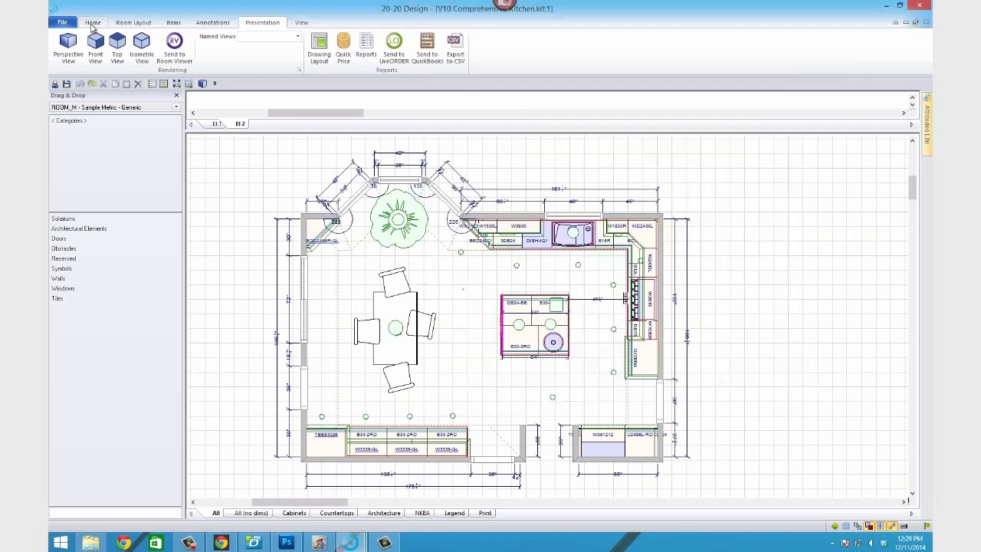
{"action": "left_click", "coordinate": [62, 21]}
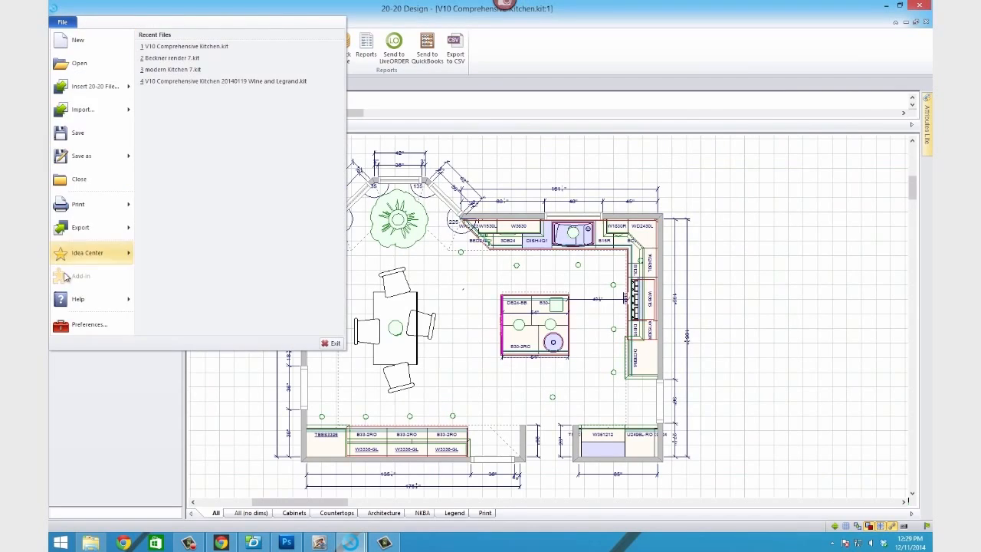
{"action": "left_click", "coordinate": [88, 324]}
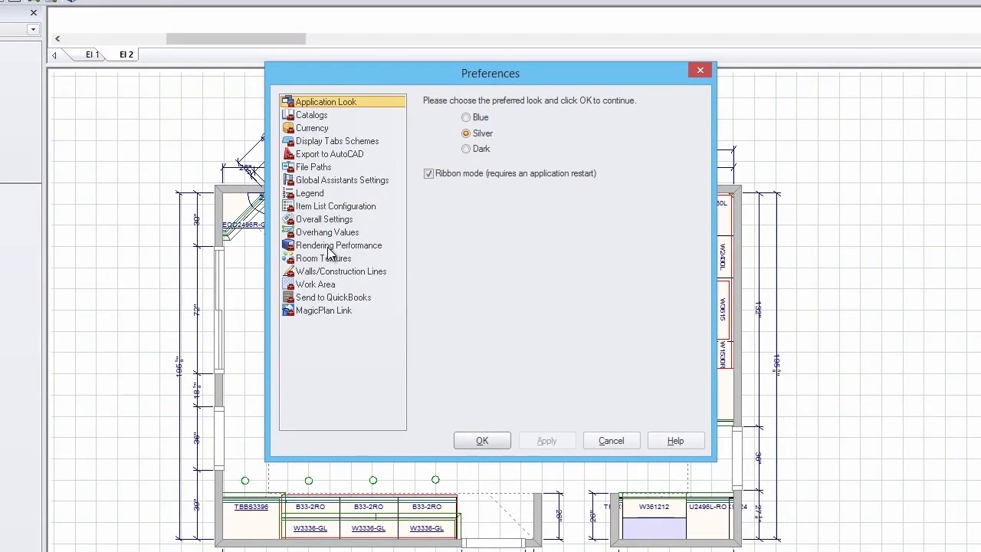
- Show Rendering Performance settings, keep Mode at Texture, and confirm with OK
{"action": "left_click", "coordinate": [338, 244]}
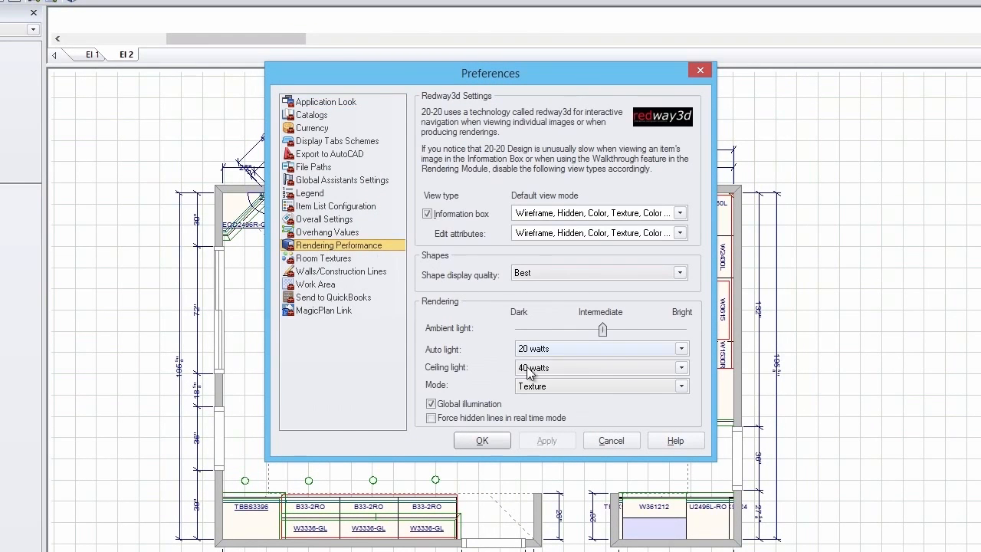
{"action": "left_click", "coordinate": [681, 386]}
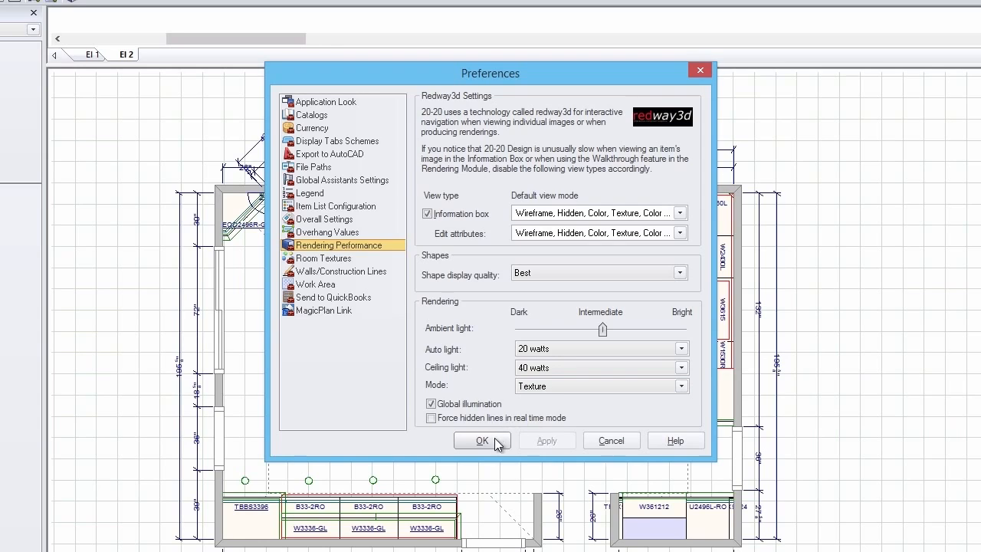
{"action": "left_click", "coordinate": [482, 440]}
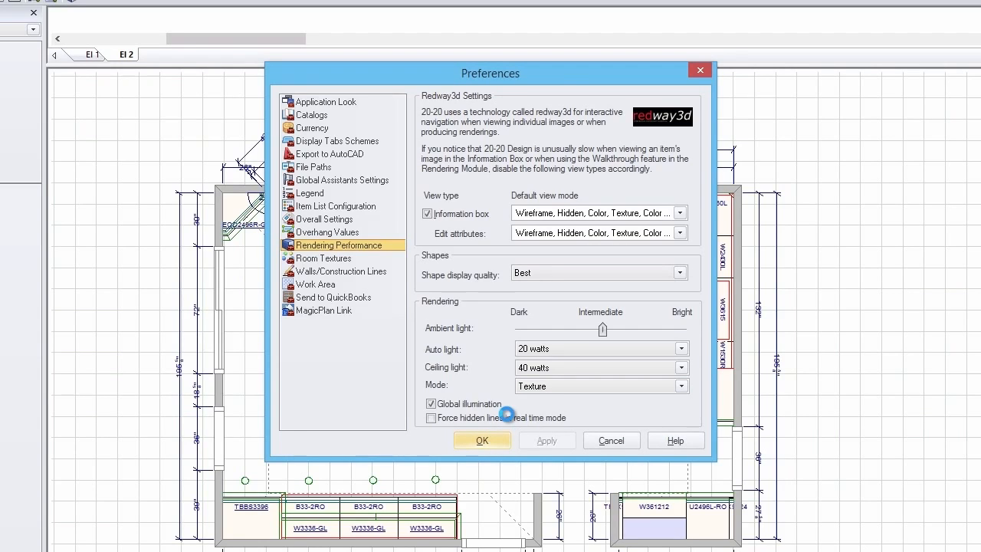